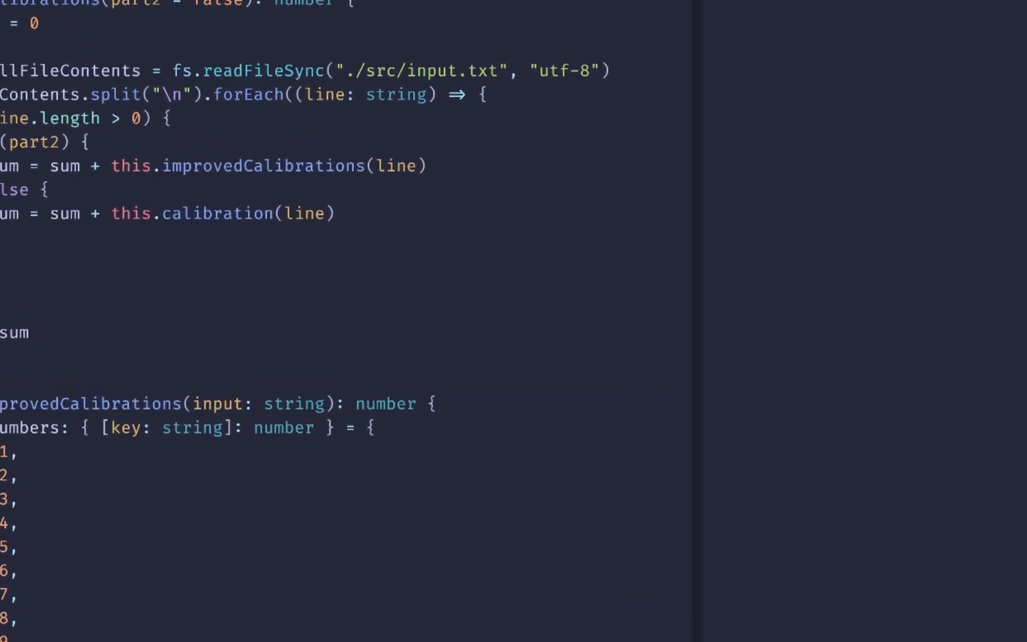
- Start entering the checkhealth command on the command line over main.ts
type("check")
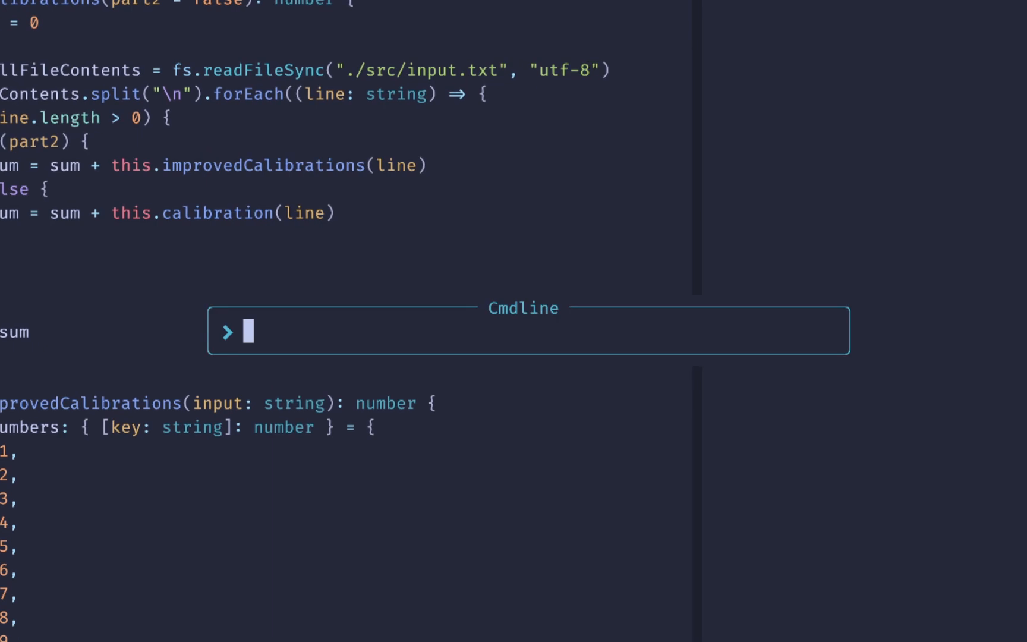
- Run :checkhealth, review the Telescope report flagging fd as missing, then quit to the shell
type("check")
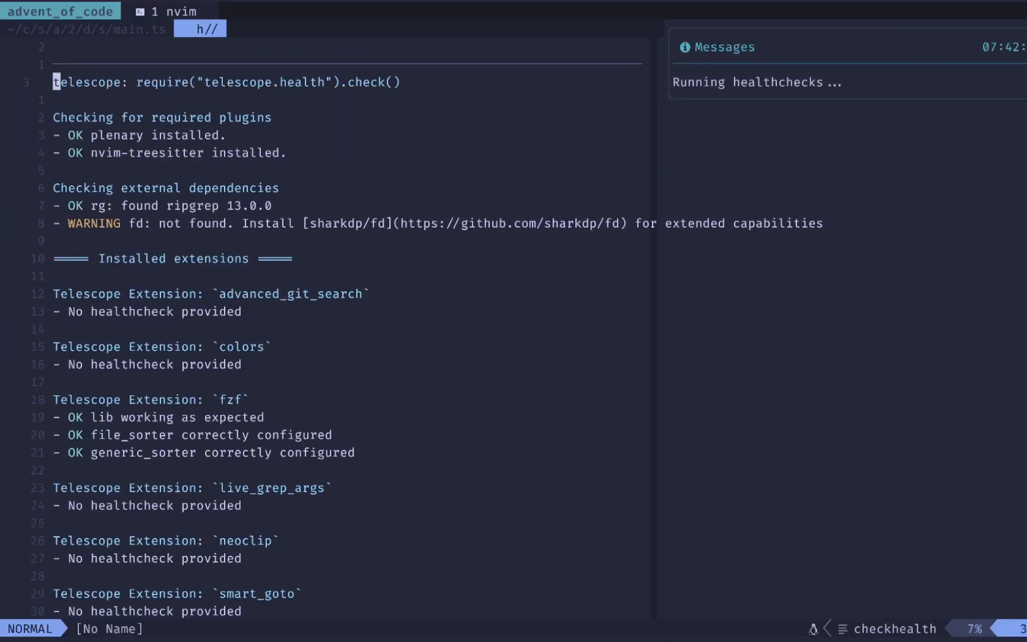
scroll("down", 3)
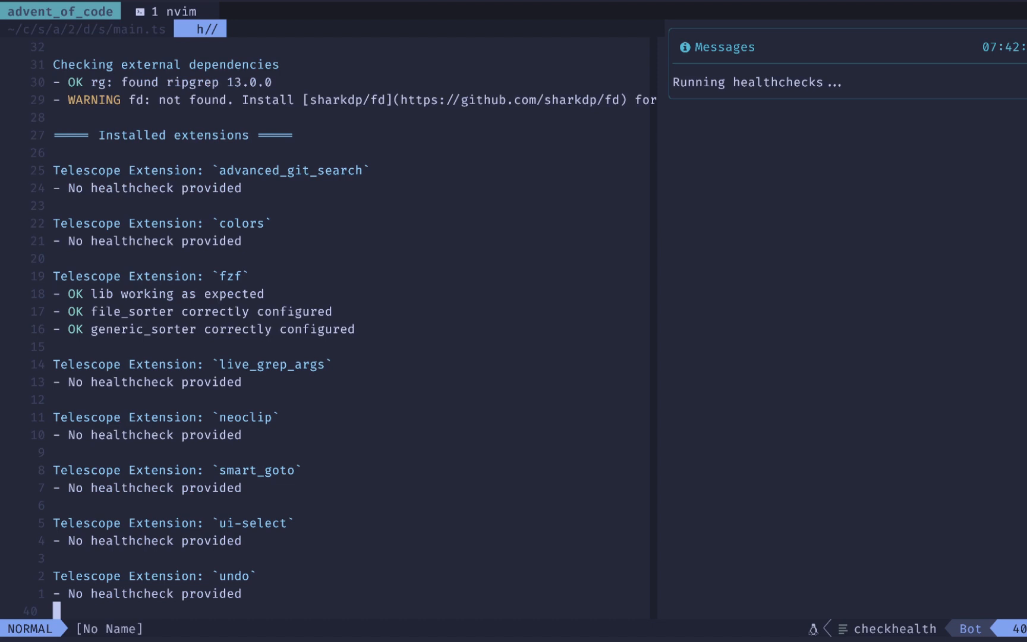
key("gg")
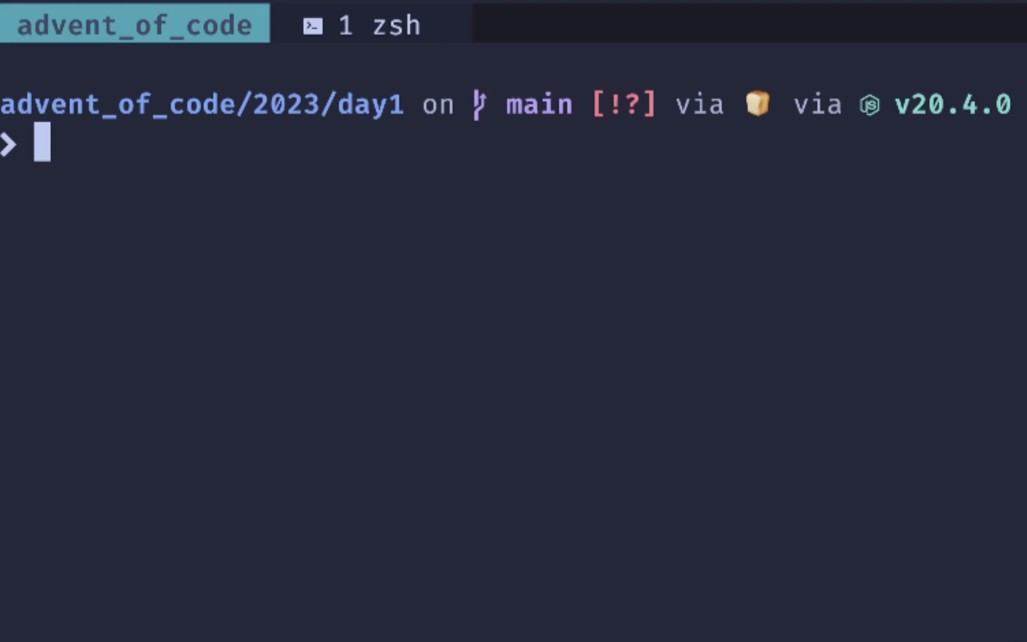
- Launch nvim -d src/input.txt src/another.txt from zsh to compare the two files
type("nvim -d src/input.txt")
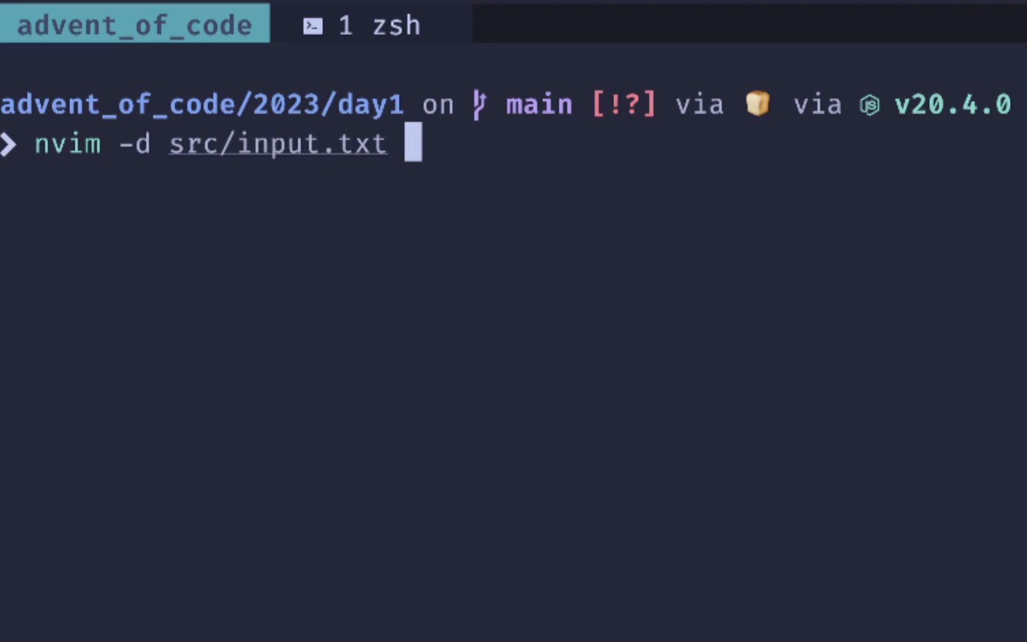
type("src/an")
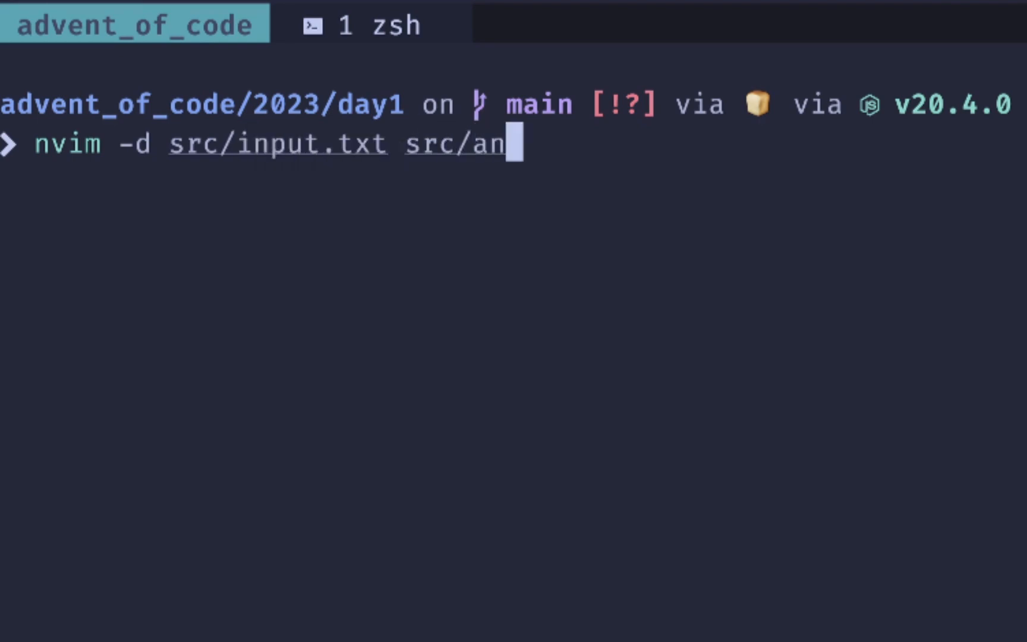
type("other.txt")
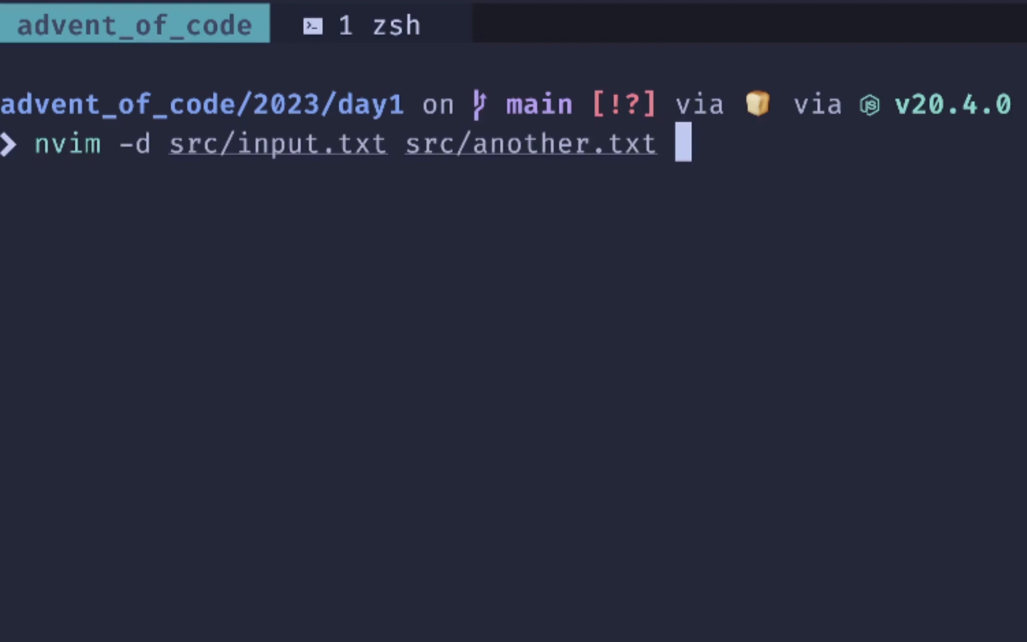
key("Return")
type("an")
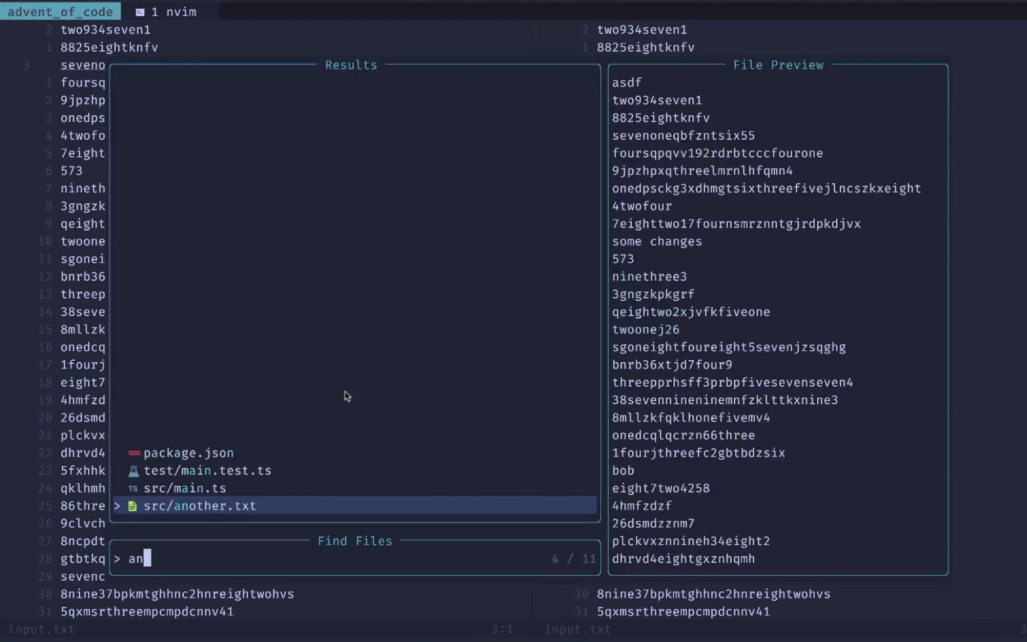
- Place another.txt in the right split and enable diff mode in both windows with :windo diffthis
key("Return")
type("windo")
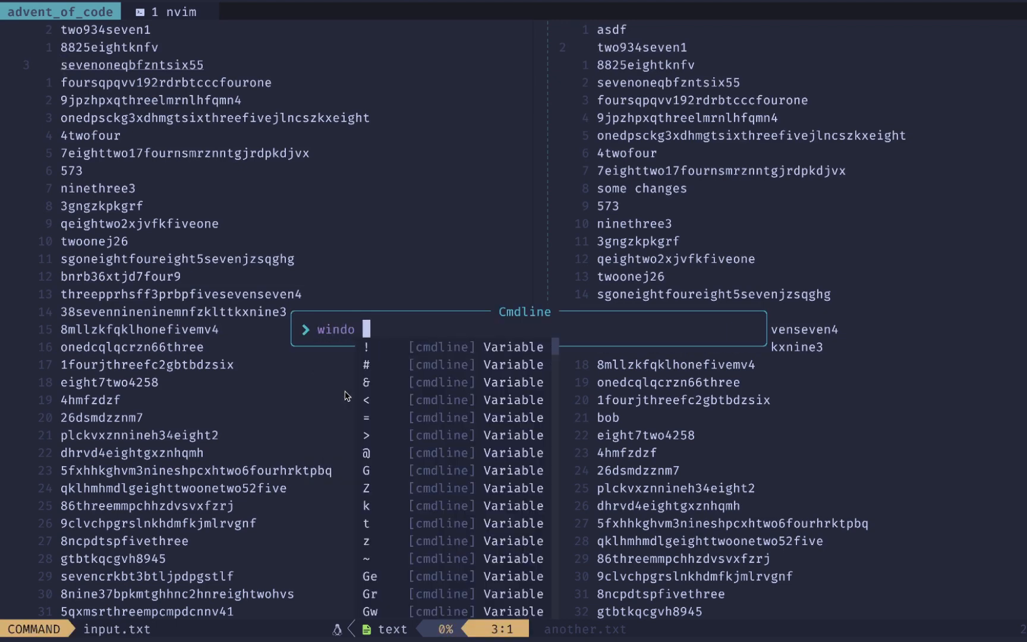
type("diffthis")
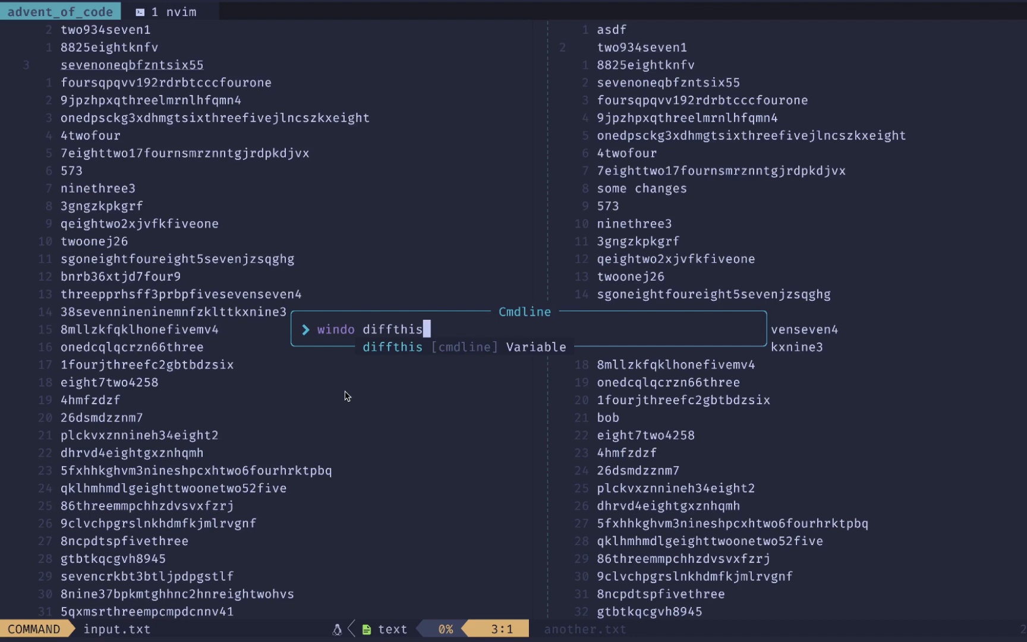
key("Return")
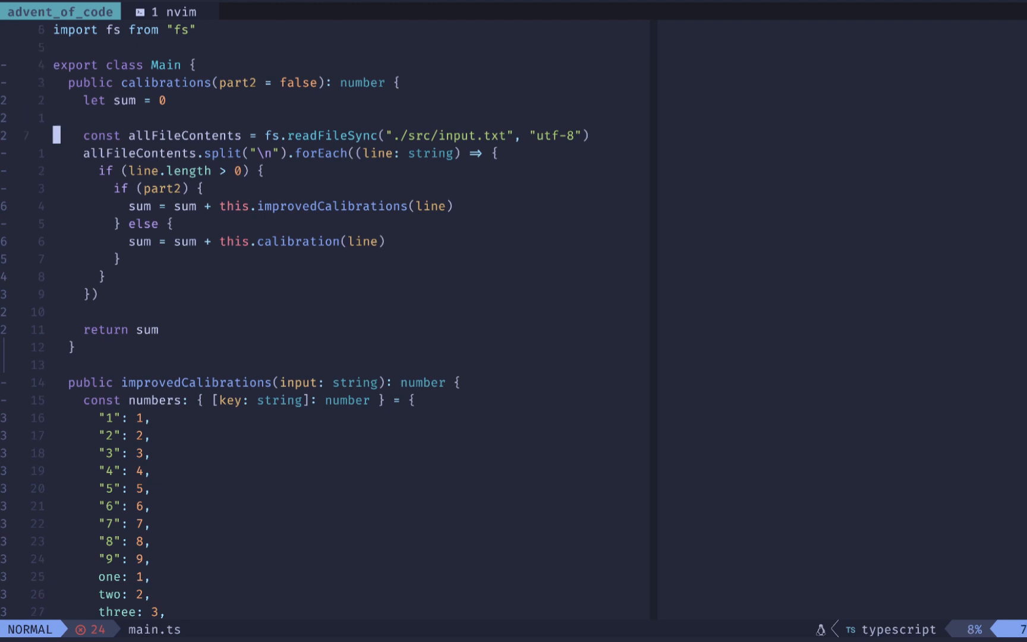
key("V")
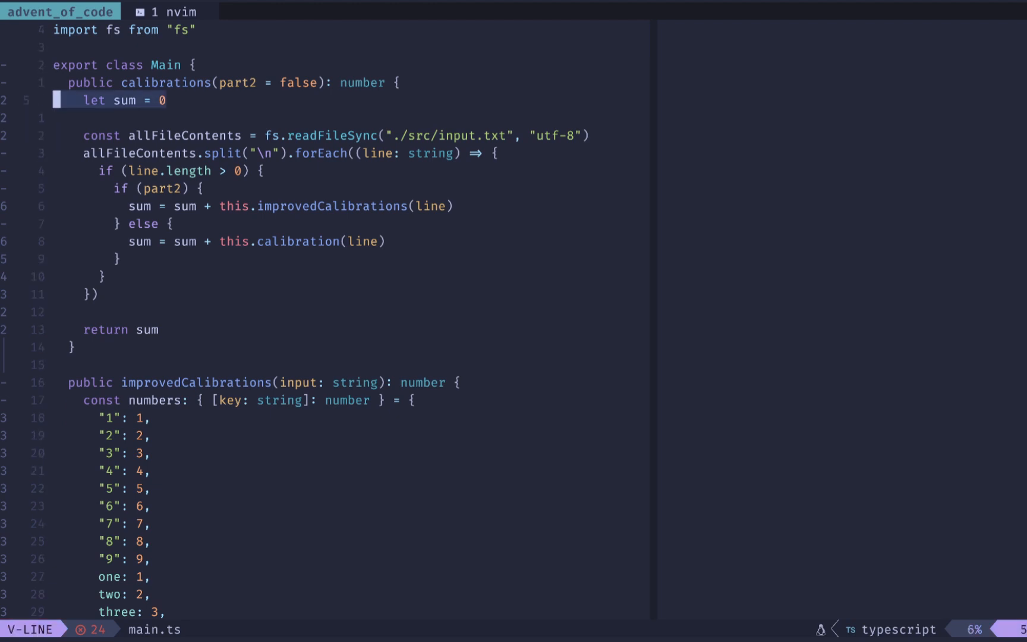
key(":")
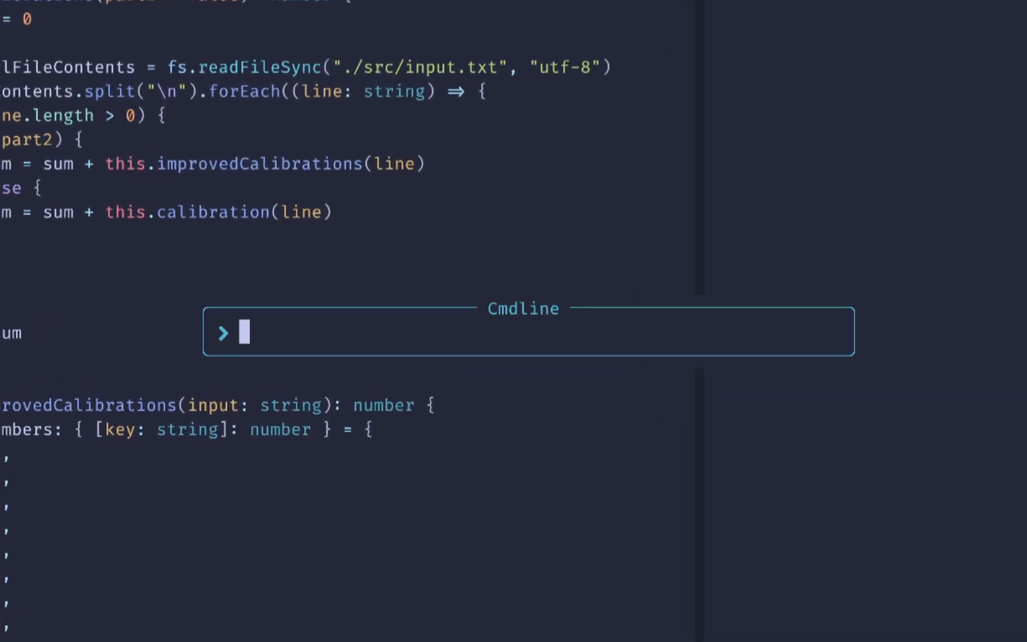
type("g/sum")
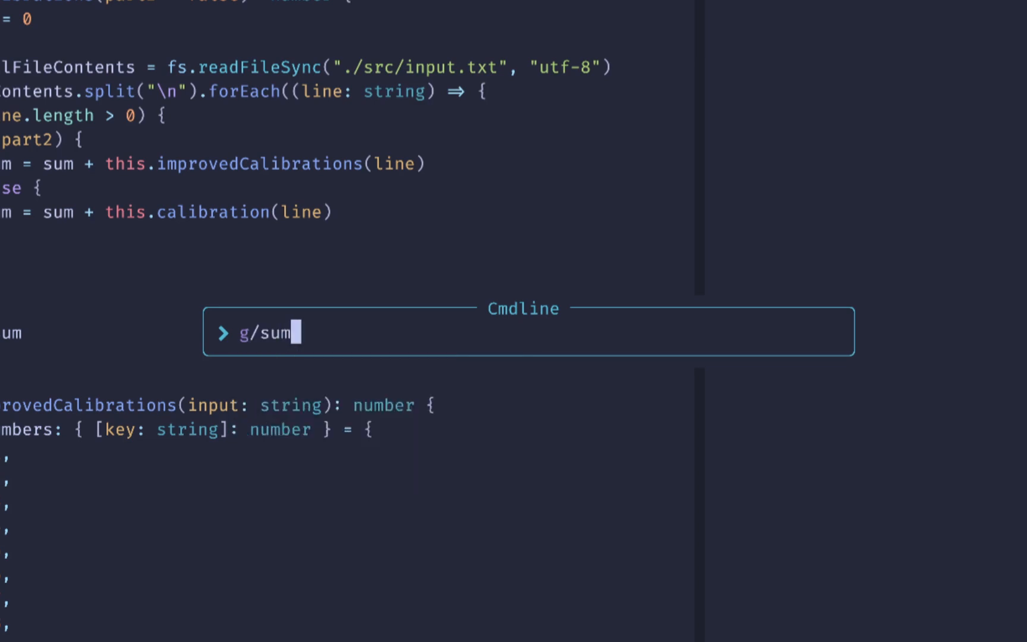
type("/d")
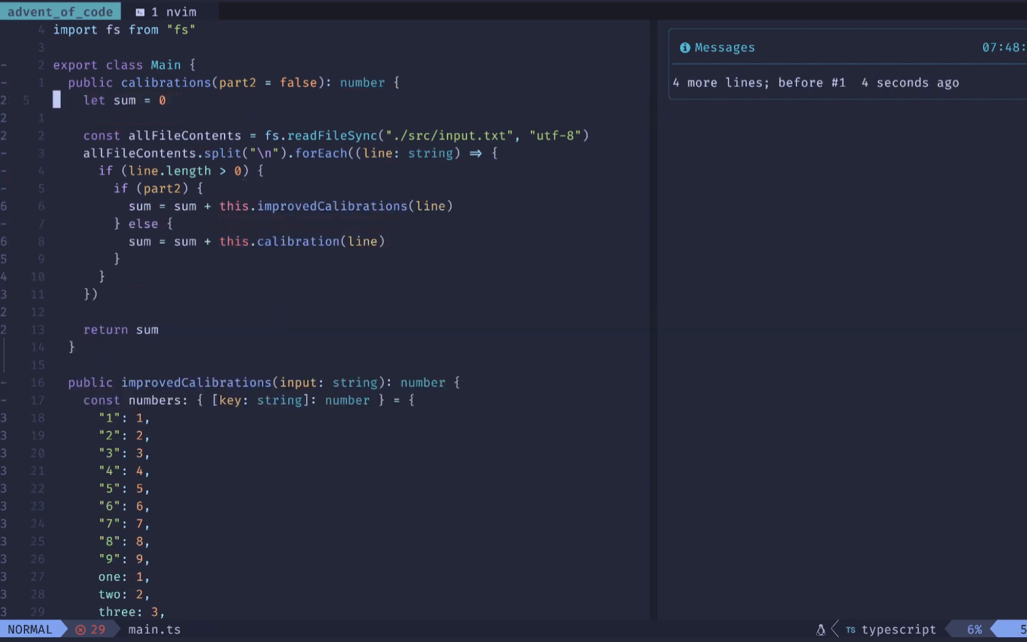
- Compose :g!/sum/d to delete every main.ts line not containing sum, without running it
key(":")
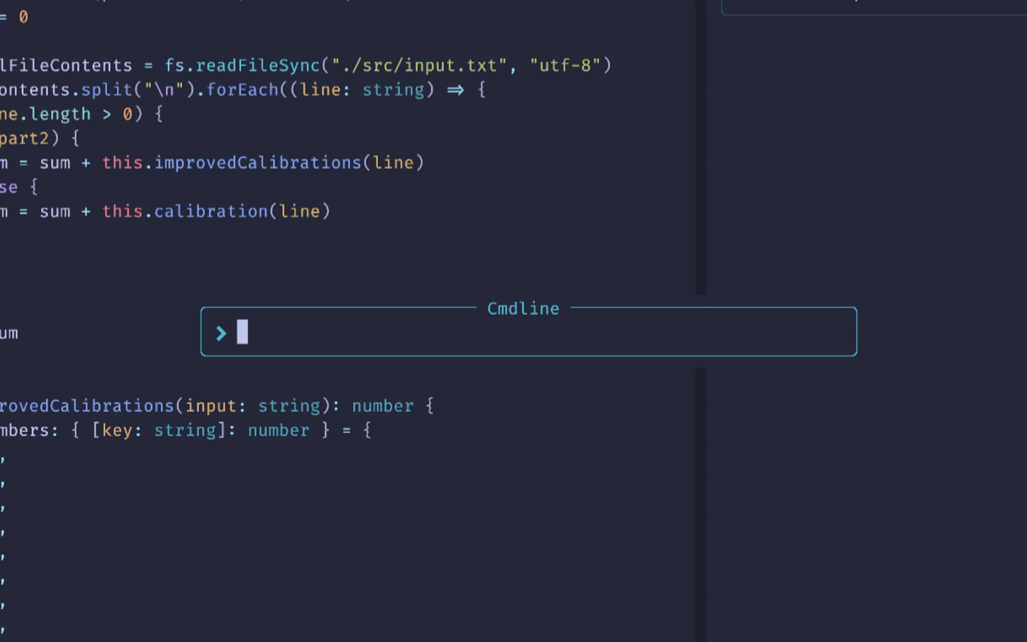
type("g/sum")
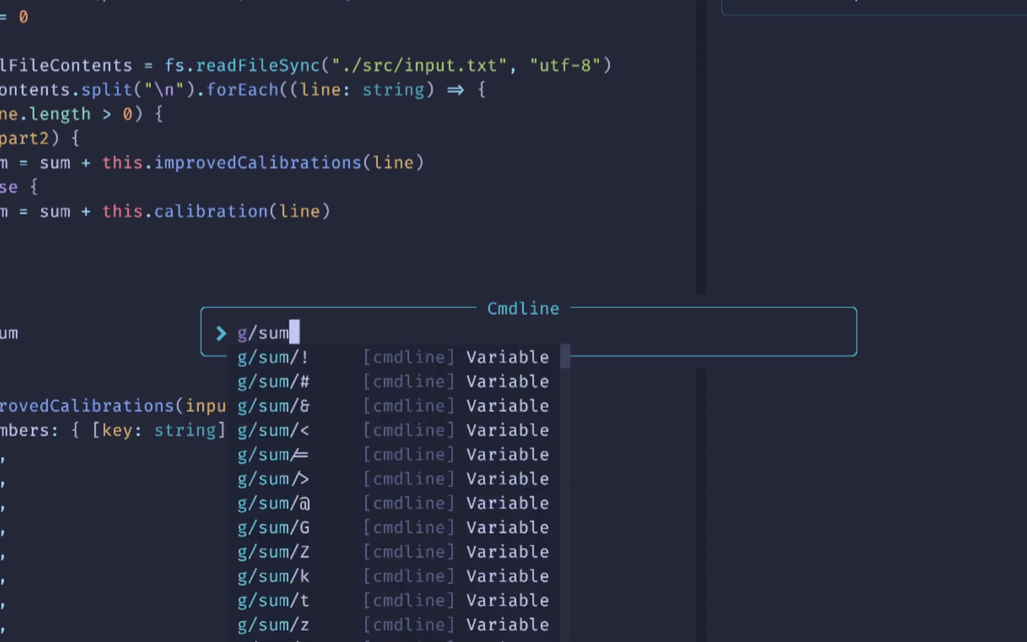
type("/d")
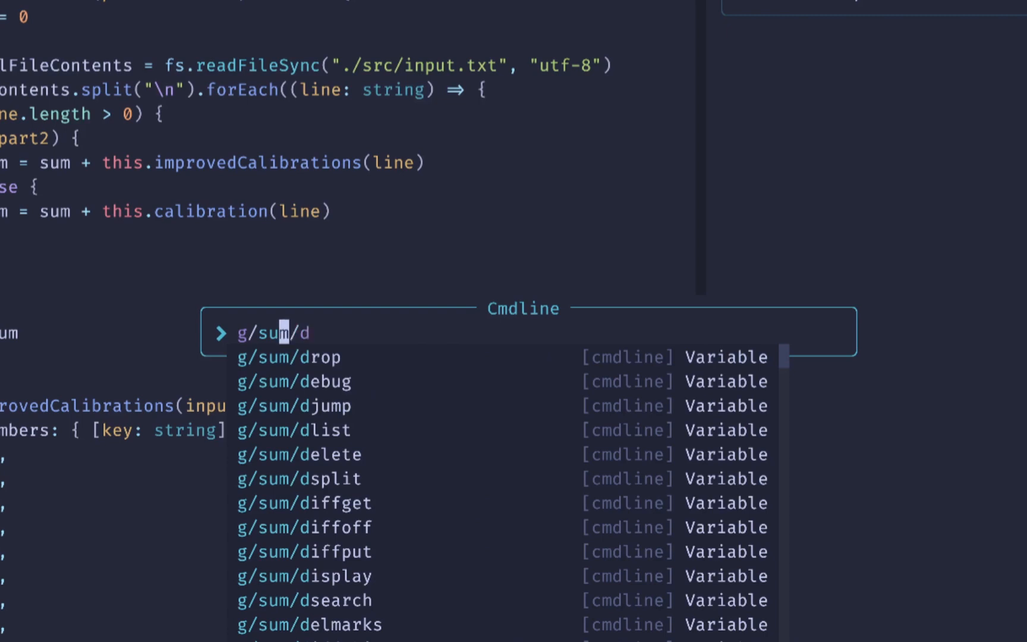
type("!")
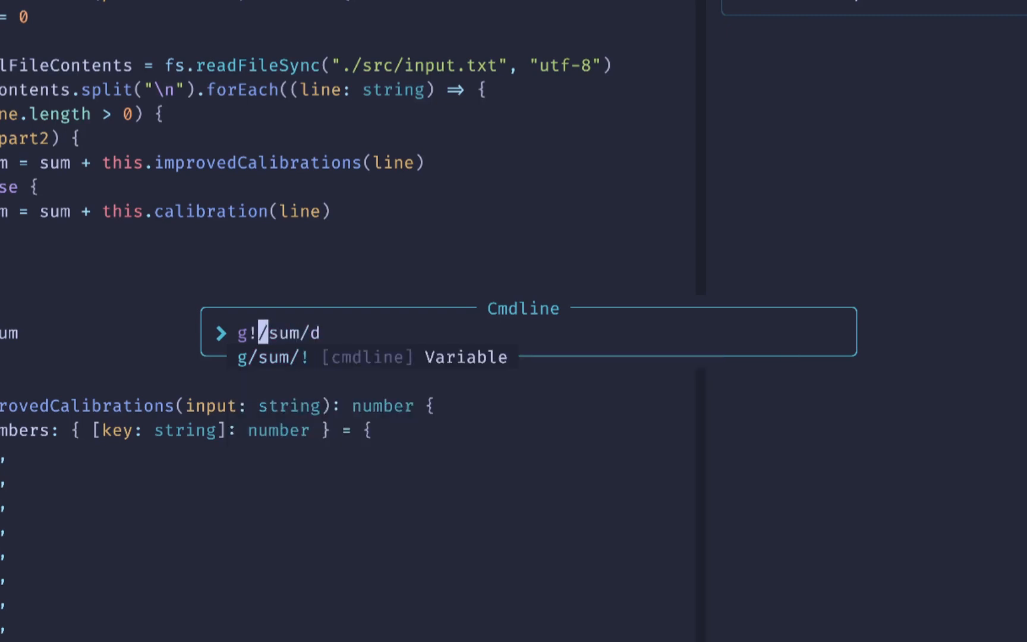